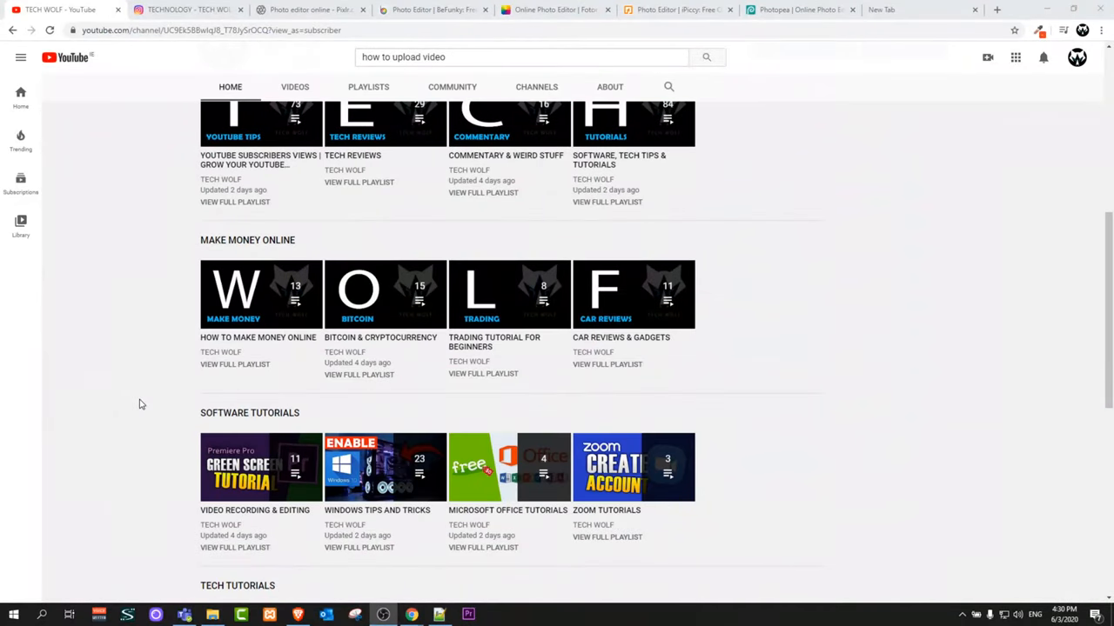
- Show the IGTV videos list on the technology_techwolf profile
{"action": "scroll", "scroll_direction": "up", "scroll_amount": 3}
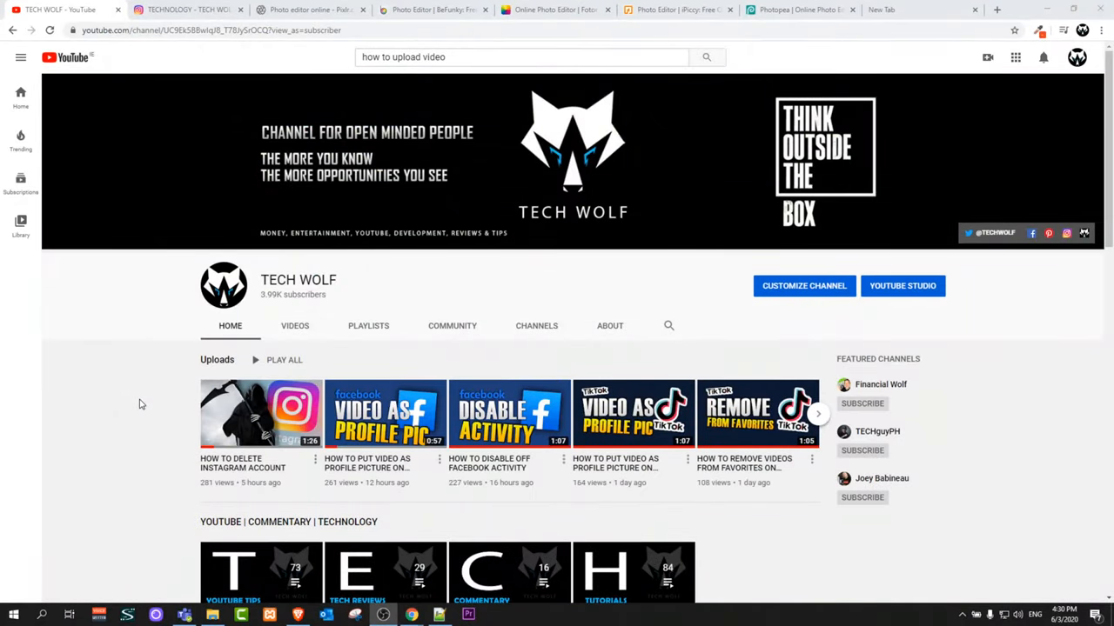
{"action": "mouse_move", "coordinate": [146, 393]}
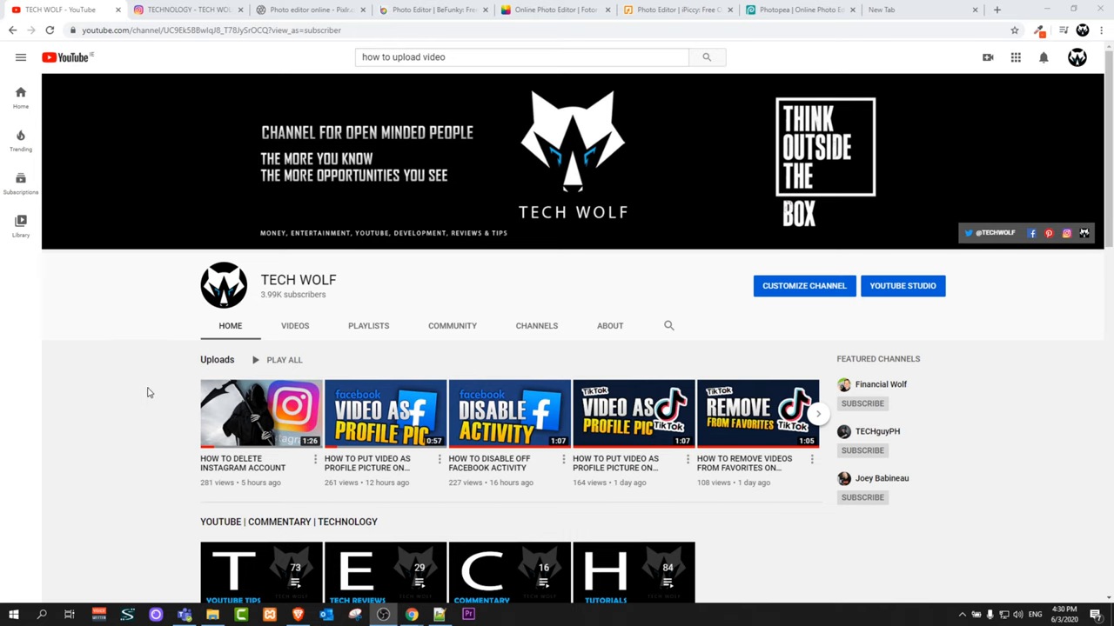
{"action": "left_click", "coordinate": [188, 11]}
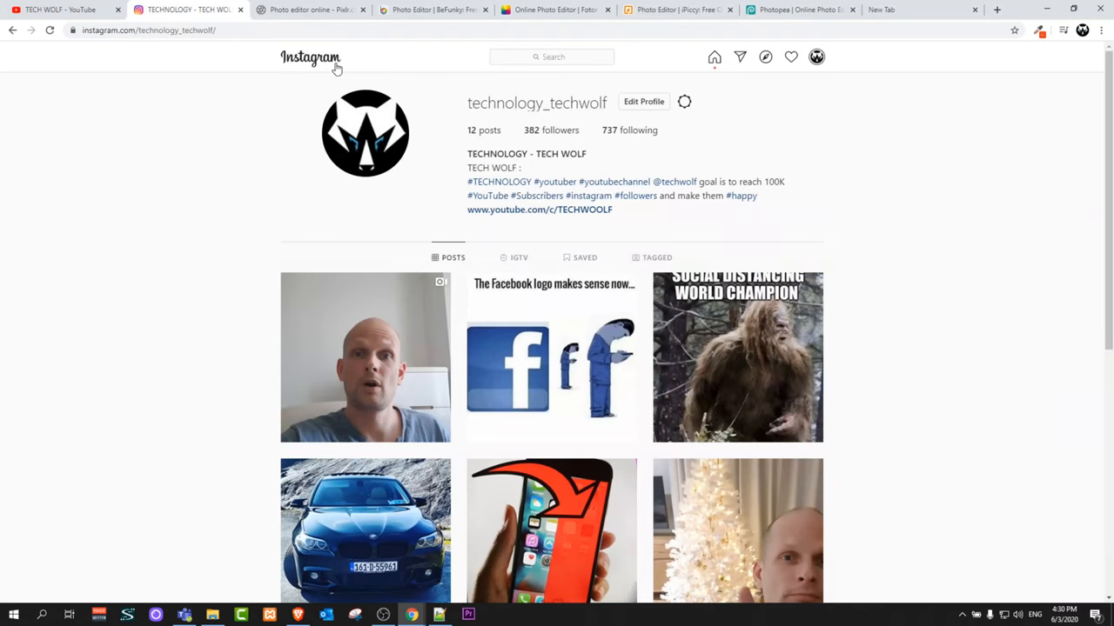
{"action": "mouse_move", "coordinate": [435, 73]}
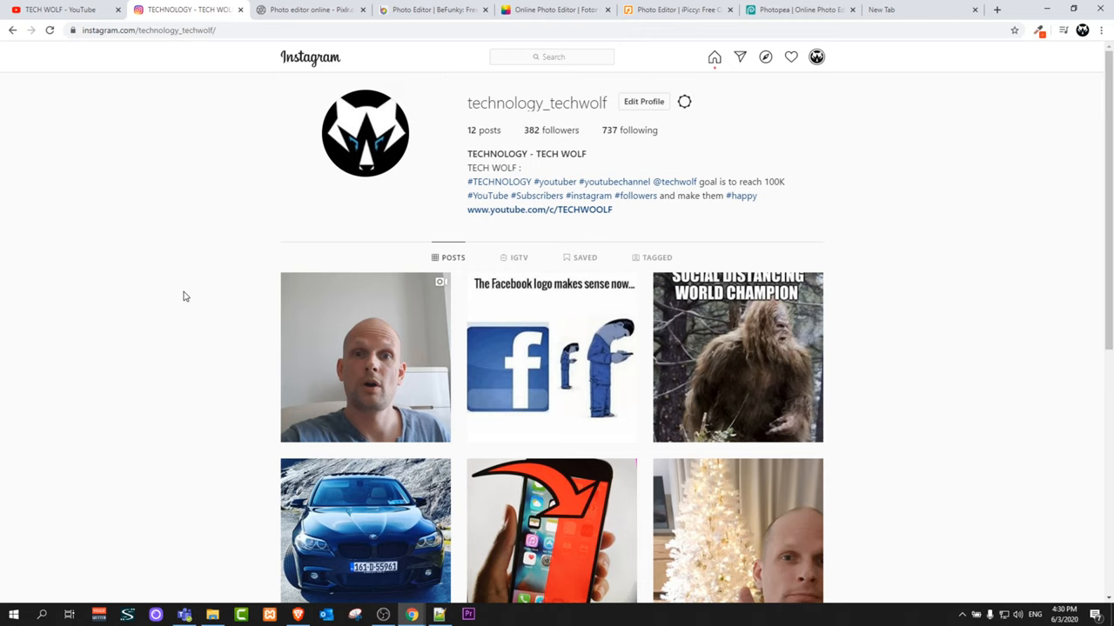
{"action": "mouse_move", "coordinate": [561, 263]}
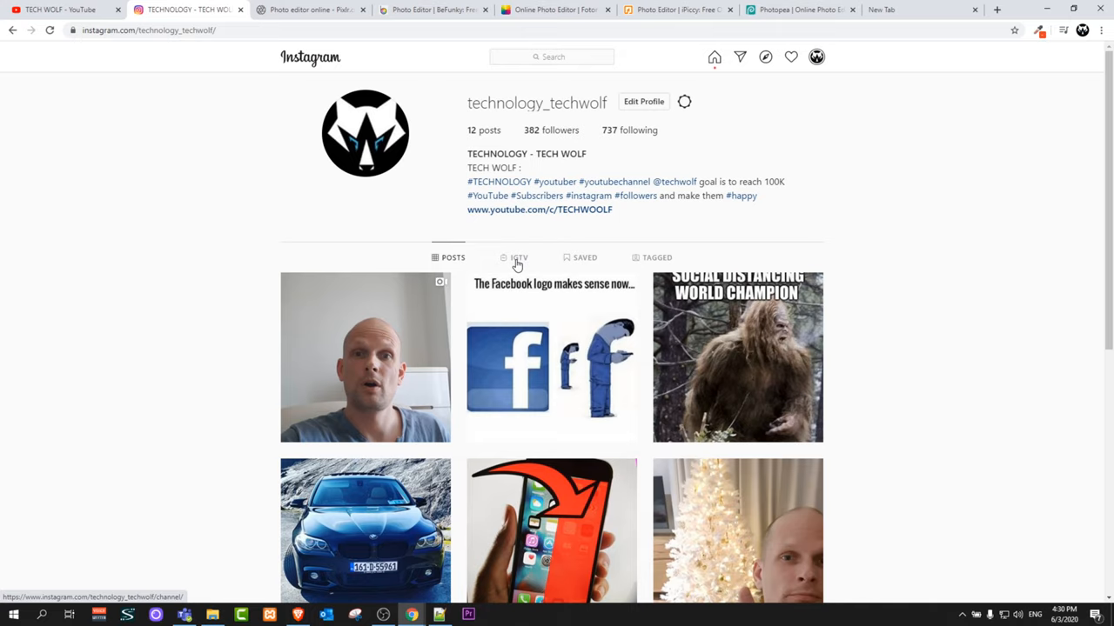
{"action": "left_click", "coordinate": [515, 258]}
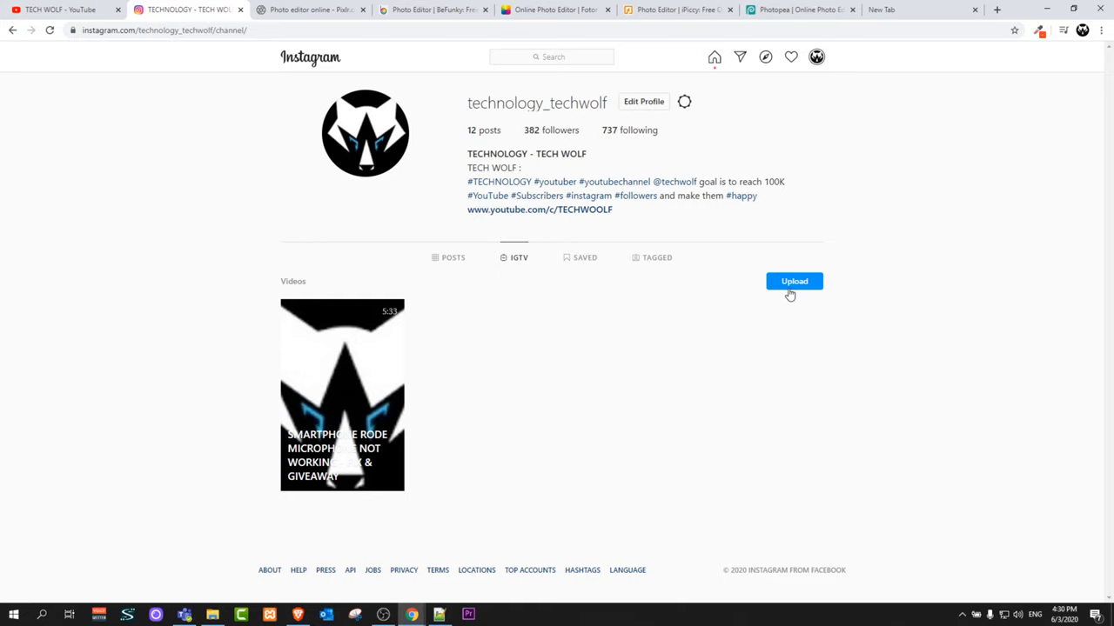
- Begin a new IGTV video and pick a video file to upload into it
{"action": "left_click", "coordinate": [794, 282]}
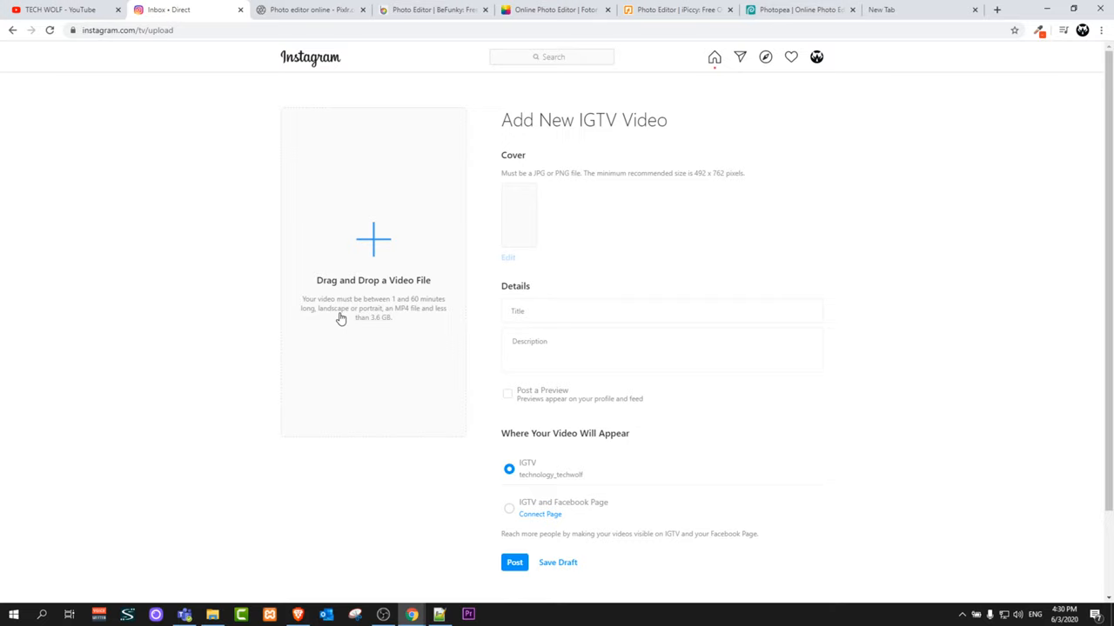
{"action": "mouse_move", "coordinate": [327, 310]}
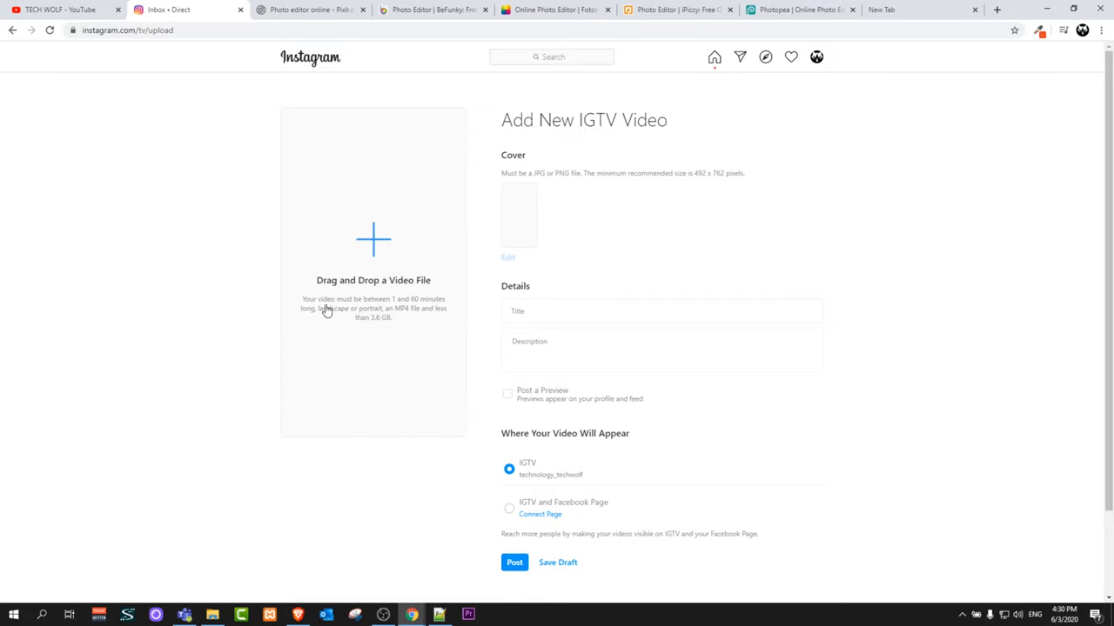
{"action": "mouse_move", "coordinate": [372, 246]}
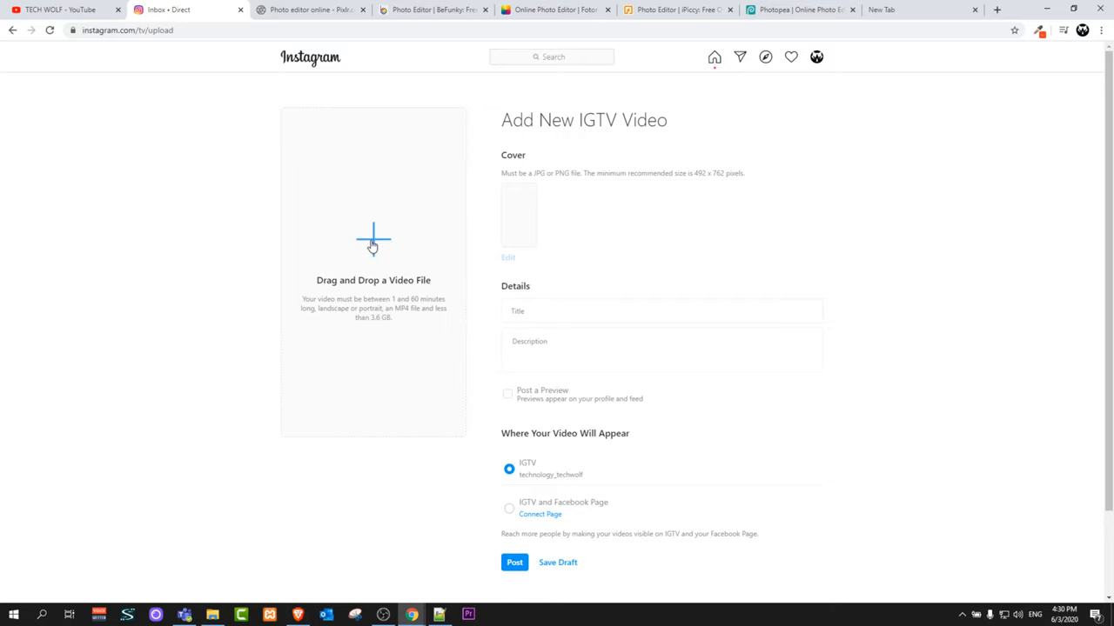
{"action": "left_click", "coordinate": [372, 240]}
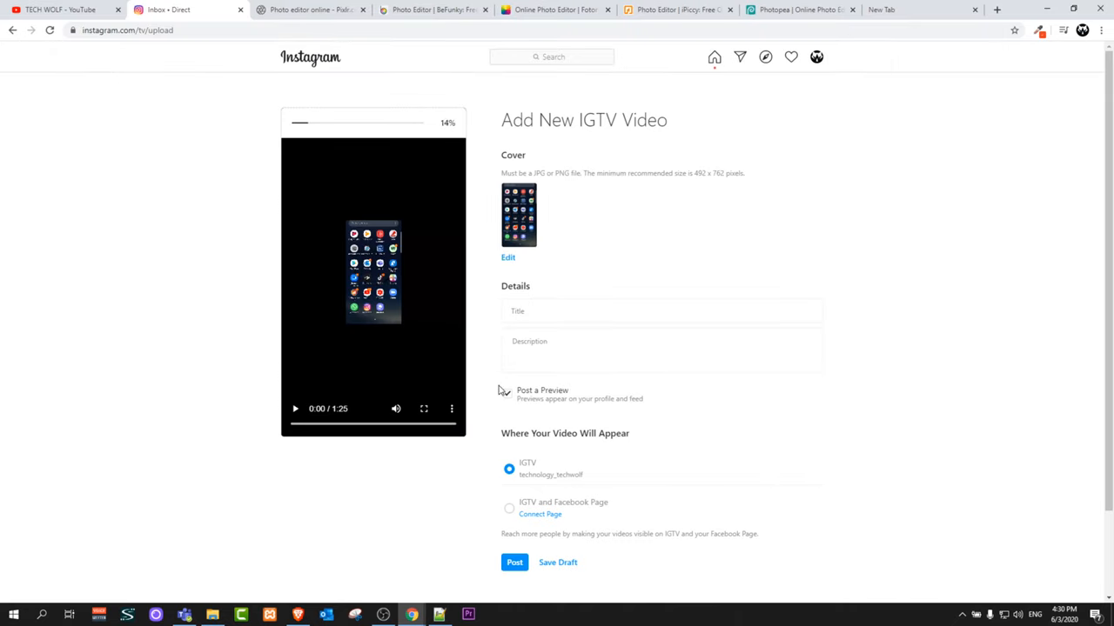
- Enable Post a Preview and set the delete insta image from Downloads as the cover
{"action": "left_click", "coordinate": [507, 393]}
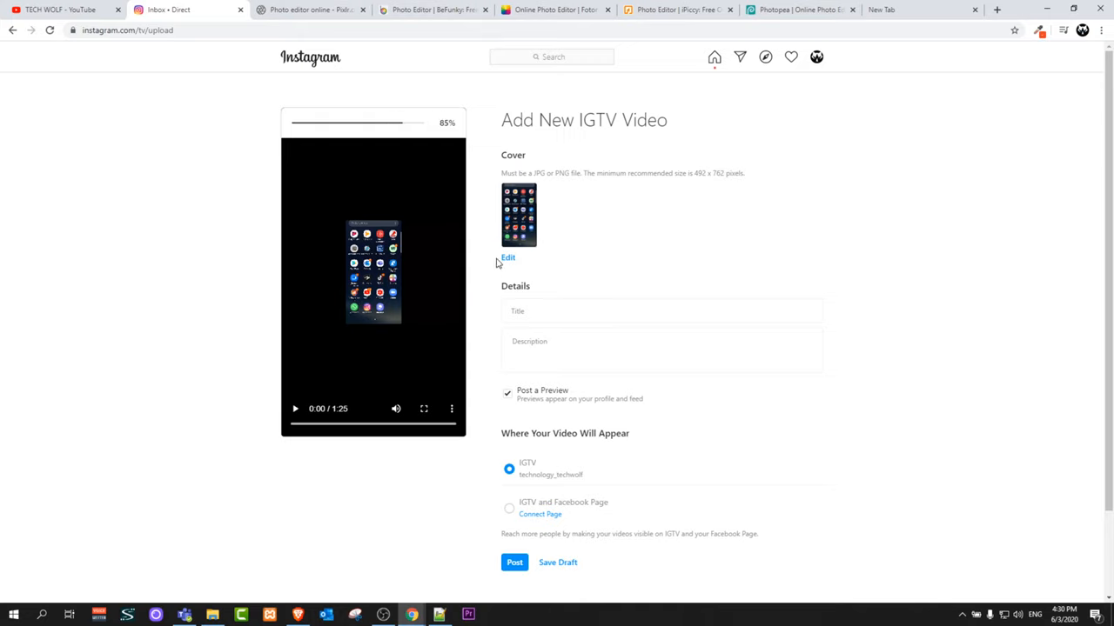
{"action": "left_click", "coordinate": [508, 257]}
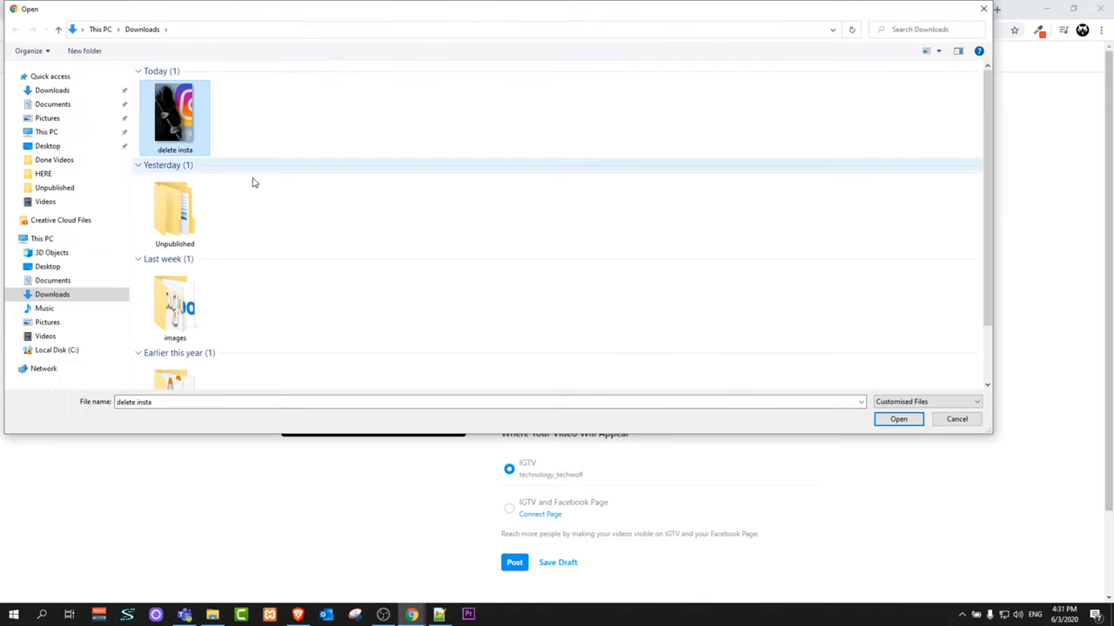
{"action": "left_click", "coordinate": [898, 418]}
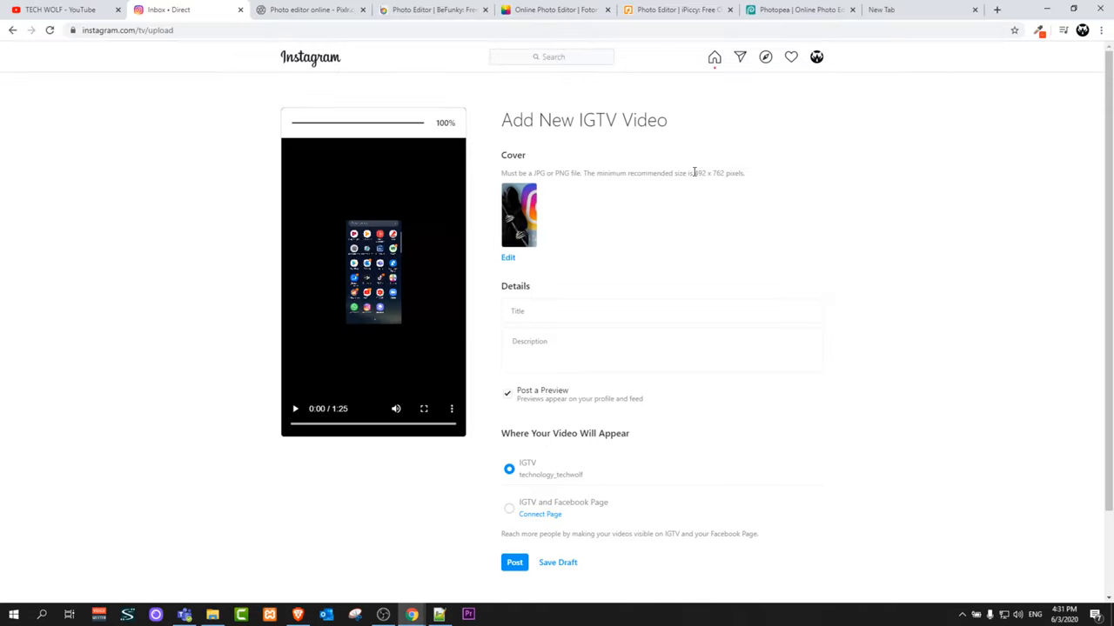
{"action": "double_click", "coordinate": [700, 174]}
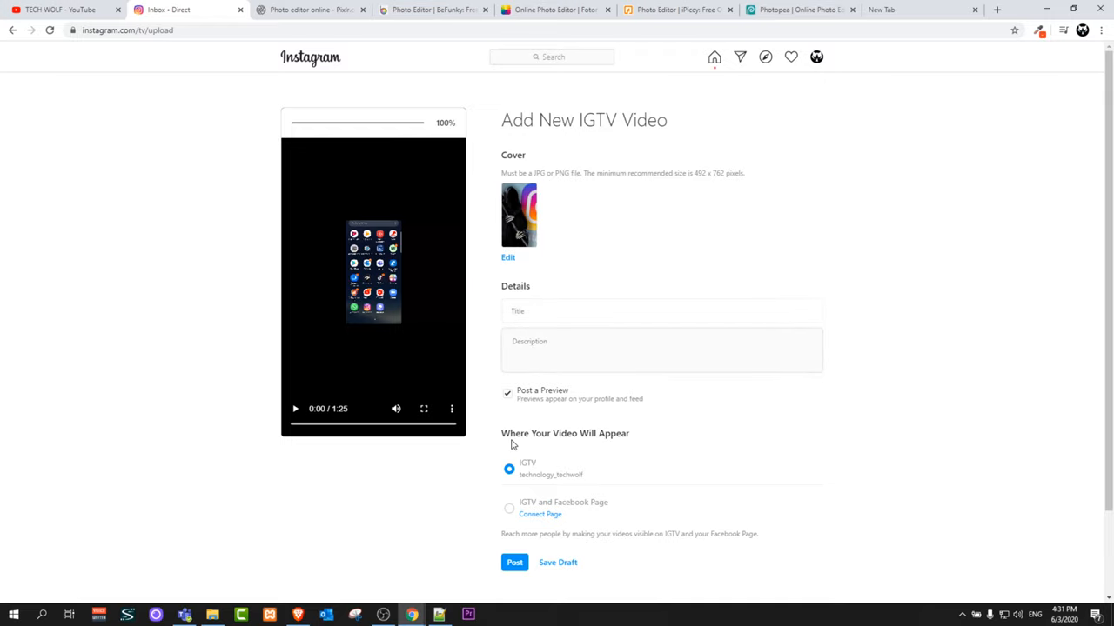
{"action": "scroll", "scroll_direction": "down", "scroll_amount": 3}
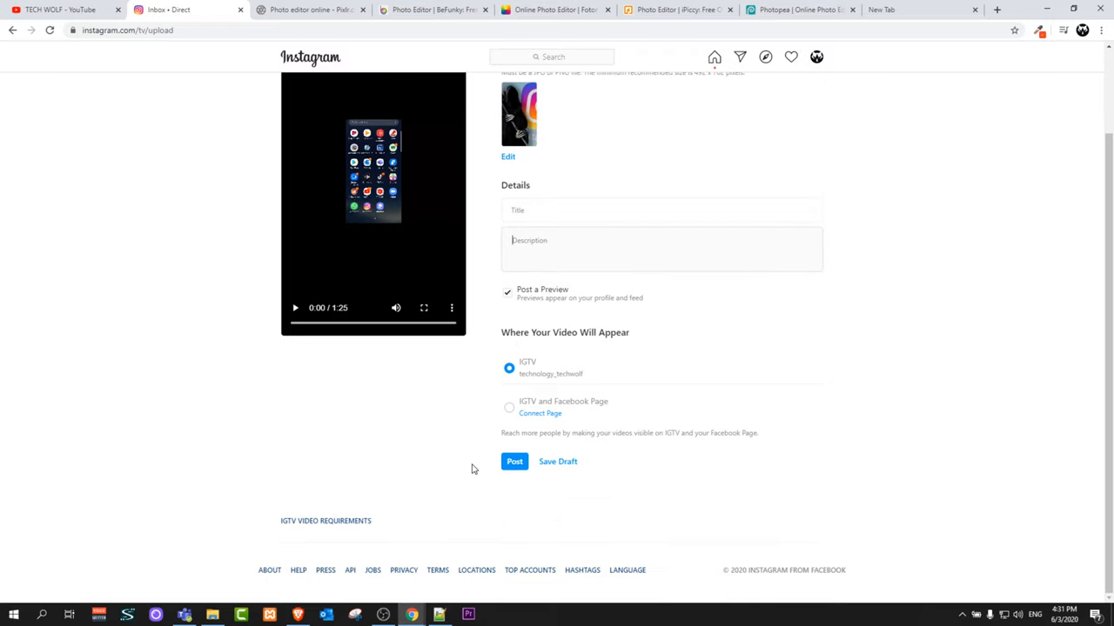